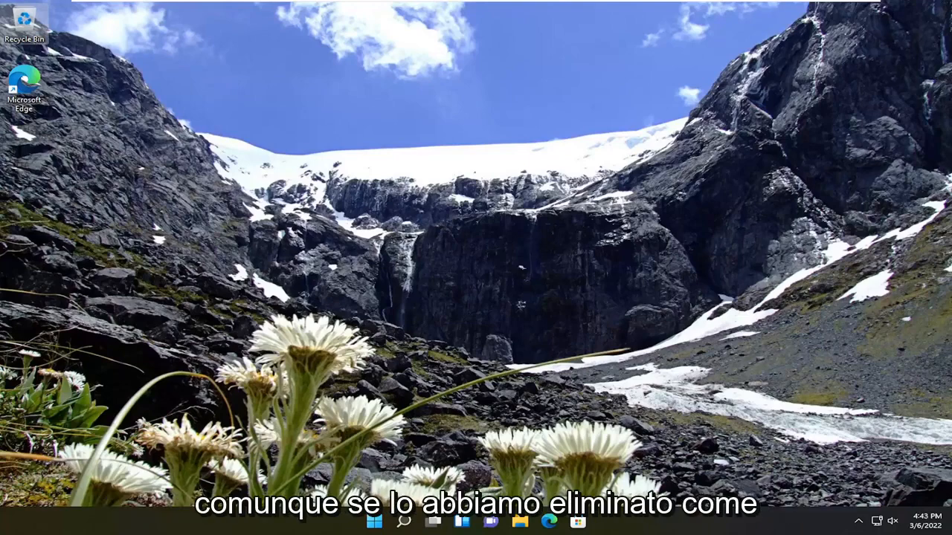
- Bring up the Windows search panel from the taskbar
{"action": "left_click", "coordinate": [404, 521]}
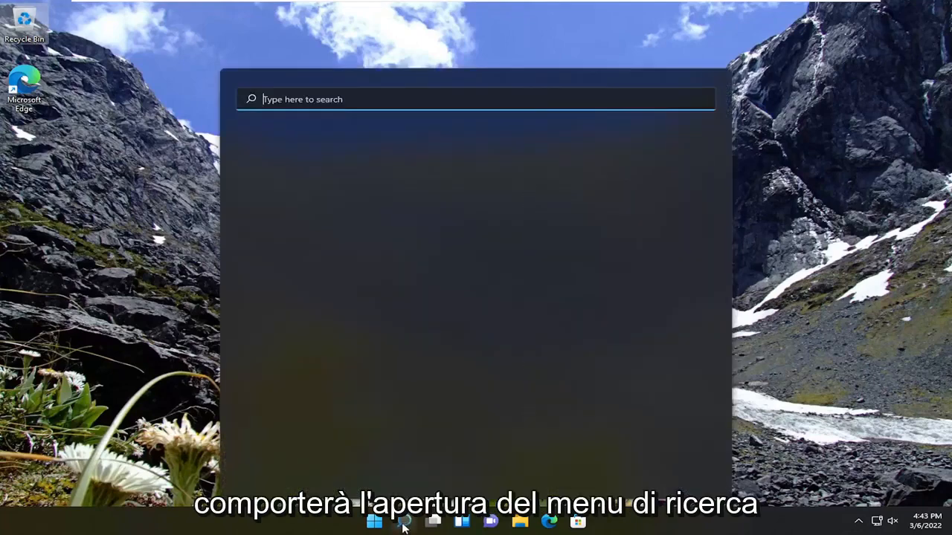
- Search 'regedit' and run Registry Editor as administrator, approving the UAC prompt
{"action": "type", "text": "reged"}
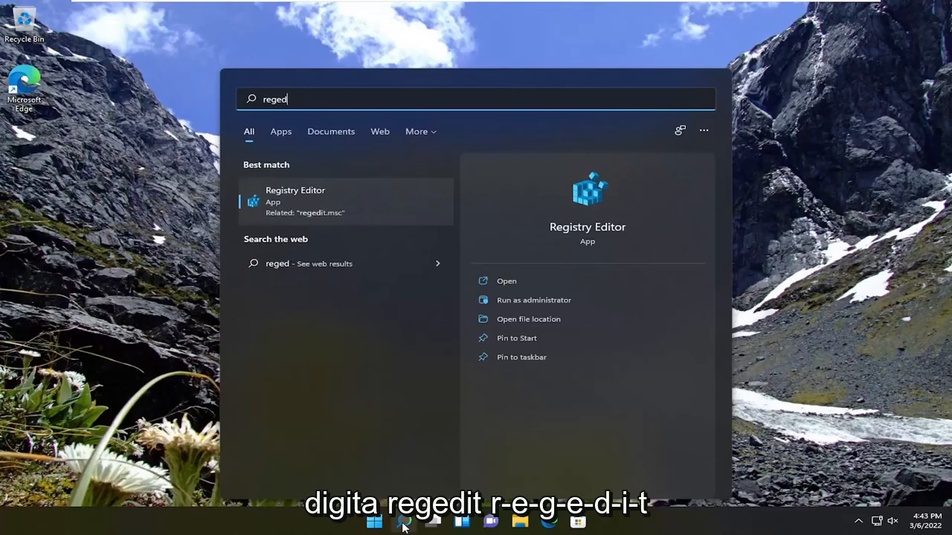
{"action": "type", "text": "it"}
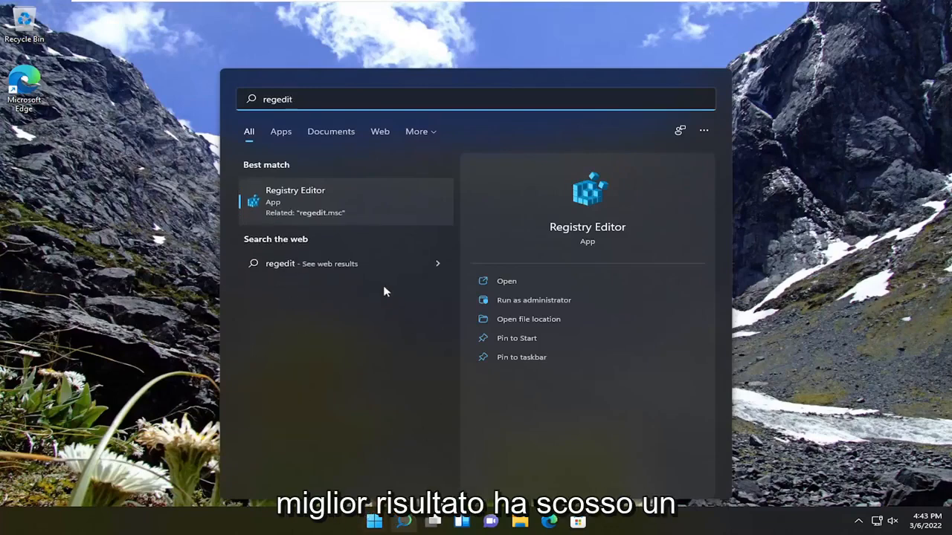
{"action": "right_click", "coordinate": [295, 201]}
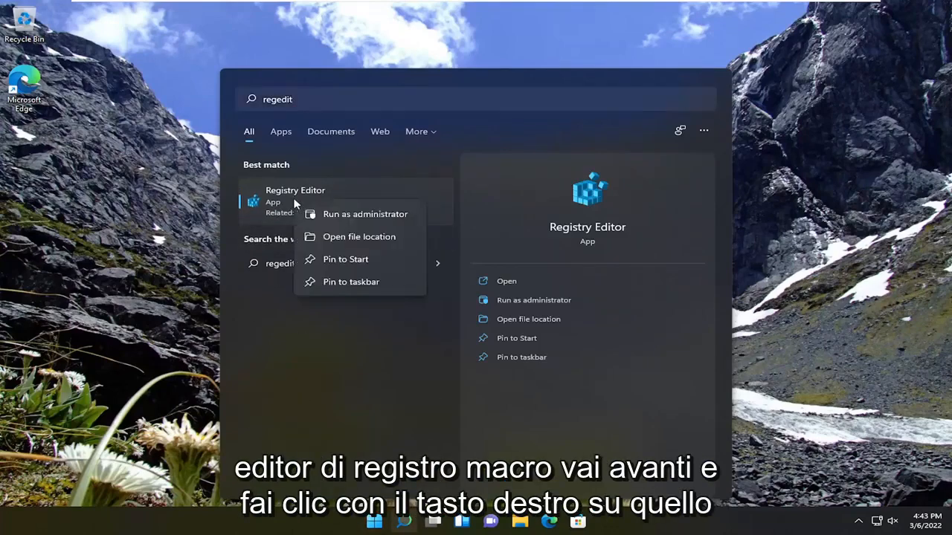
{"action": "mouse_move", "coordinate": [364, 214]}
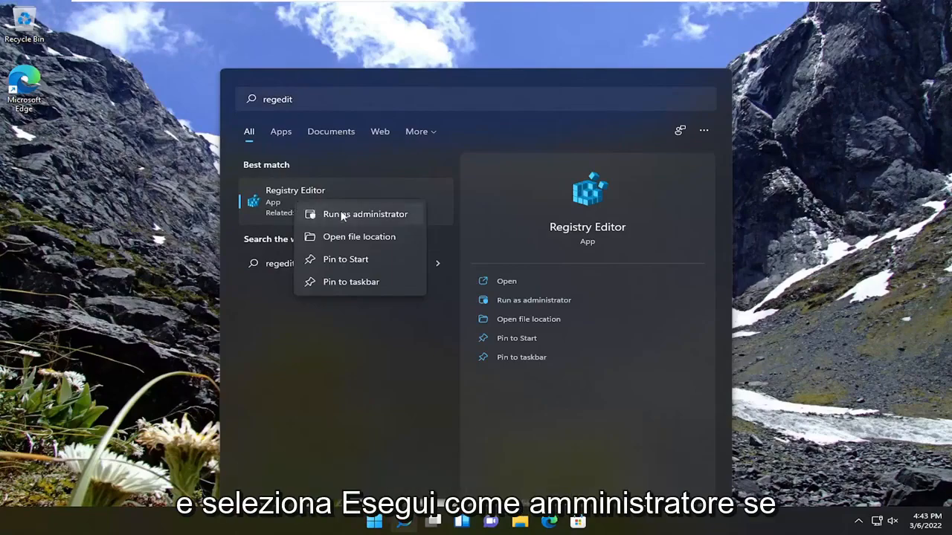
{"action": "left_click", "coordinate": [364, 214]}
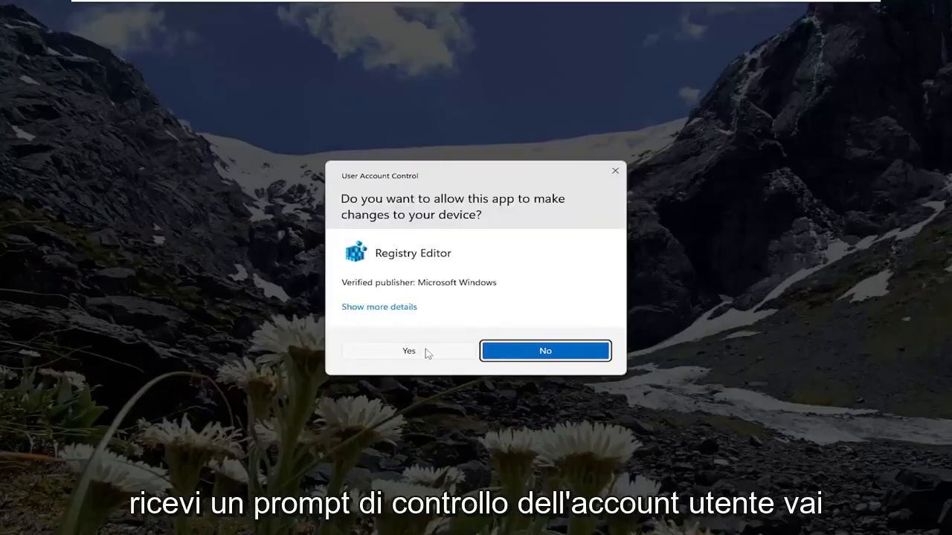
{"action": "left_click", "coordinate": [409, 350]}
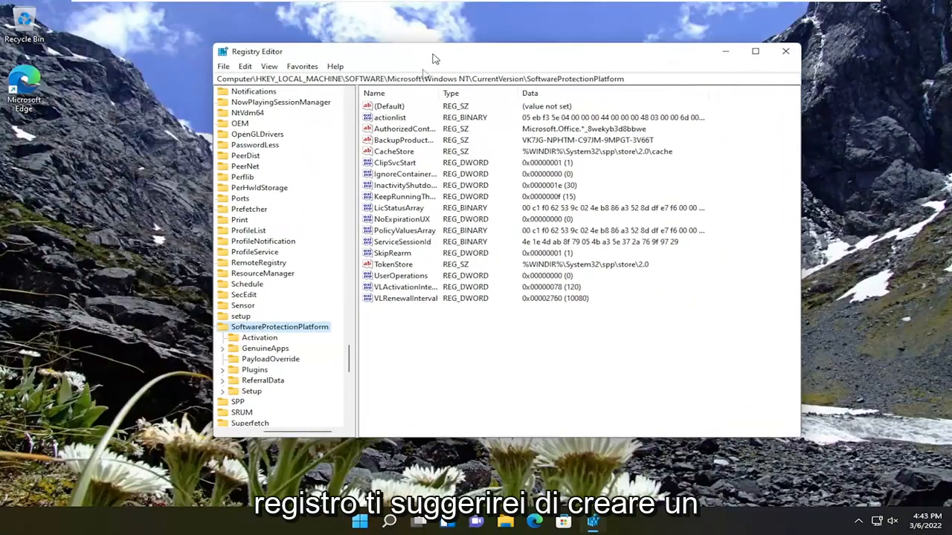
- Scroll the key tree up to the Computer node and its root hives
{"action": "scroll", "scroll_direction": "up", "scroll_amount": 3}
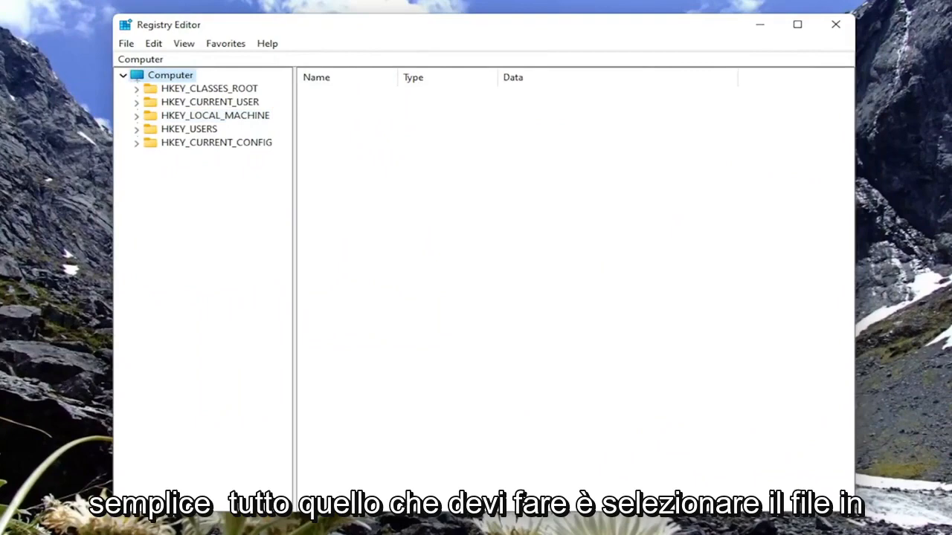
{"action": "left_click", "coordinate": [126, 43]}
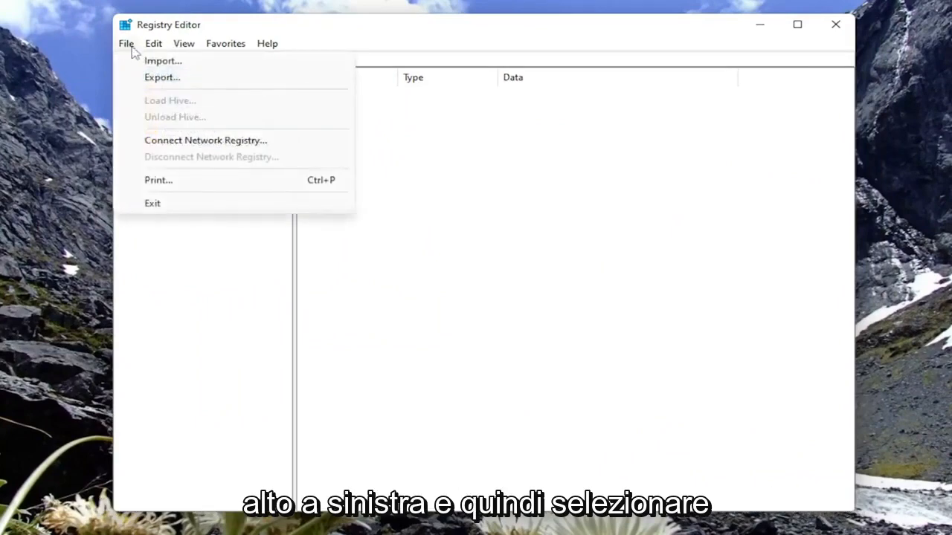
{"action": "left_click", "coordinate": [161, 77]}
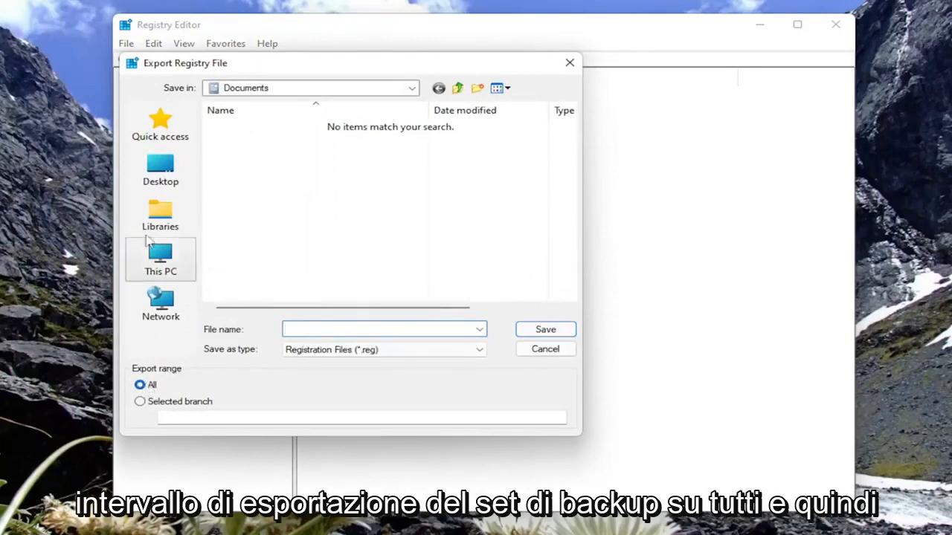
{"action": "mouse_move", "coordinate": [159, 167]}
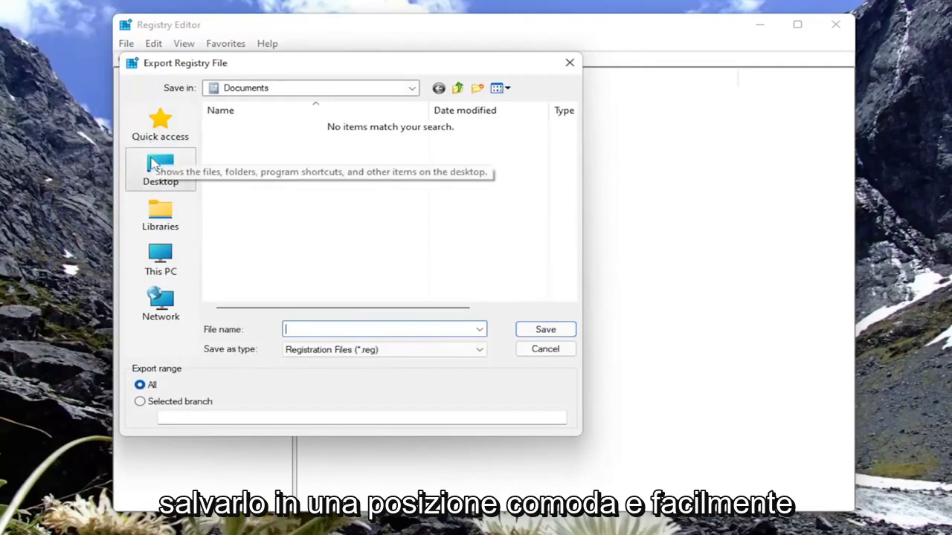
{"action": "mouse_move", "coordinate": [413, 381]}
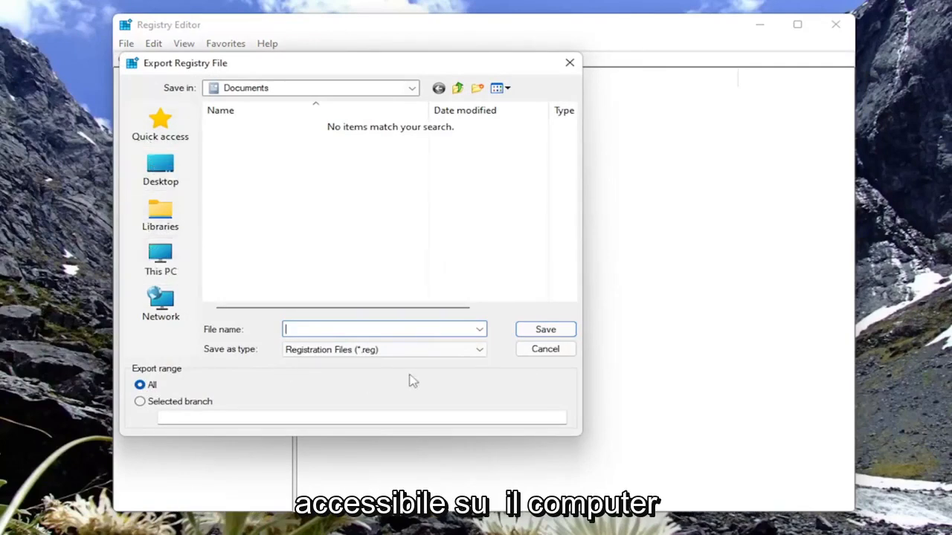
{"action": "mouse_move", "coordinate": [544, 348]}
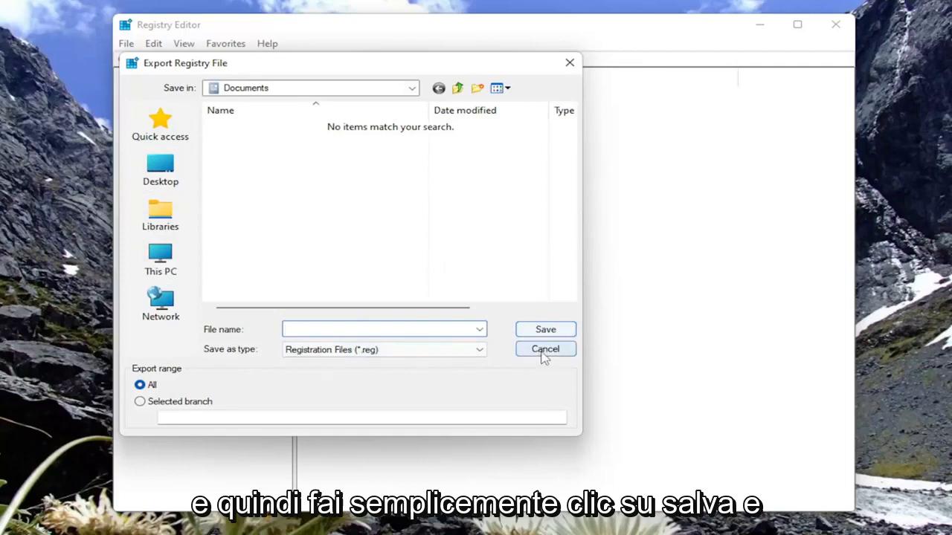
{"action": "left_click", "coordinate": [545, 349]}
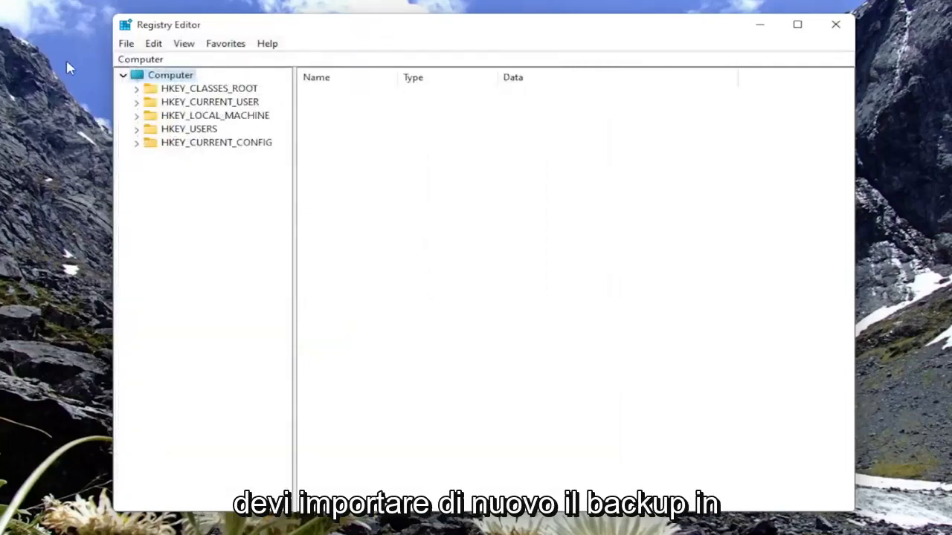
{"action": "mouse_move", "coordinate": [126, 43]}
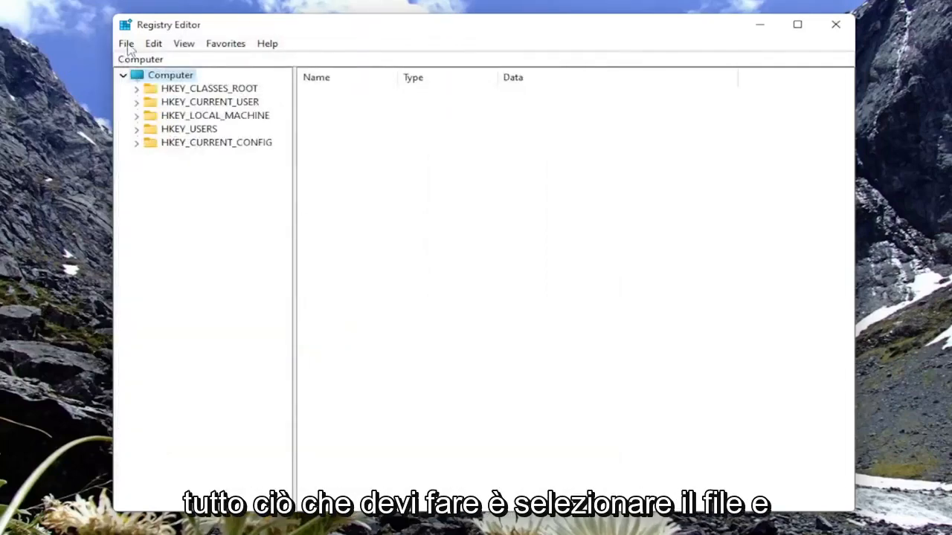
{"action": "left_click", "coordinate": [126, 43]}
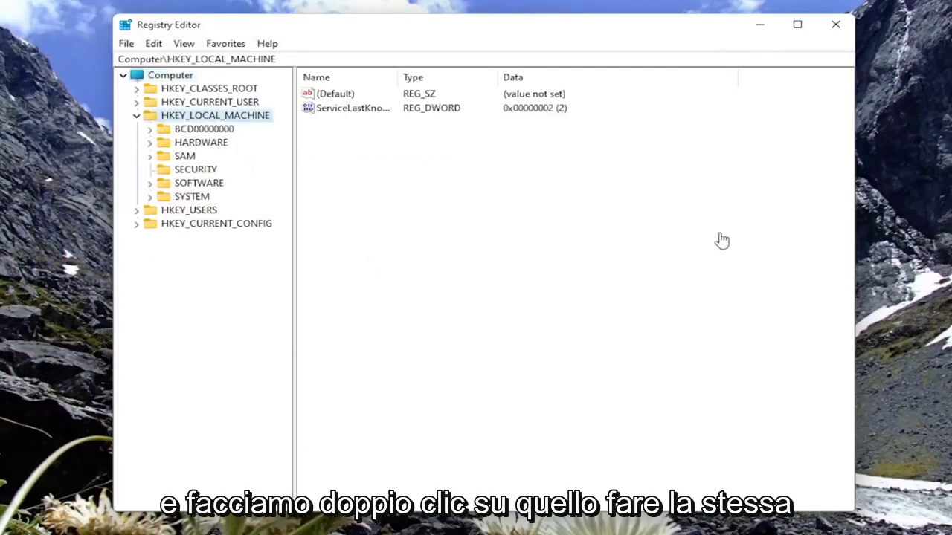
{"action": "mouse_move", "coordinate": [192, 197]}
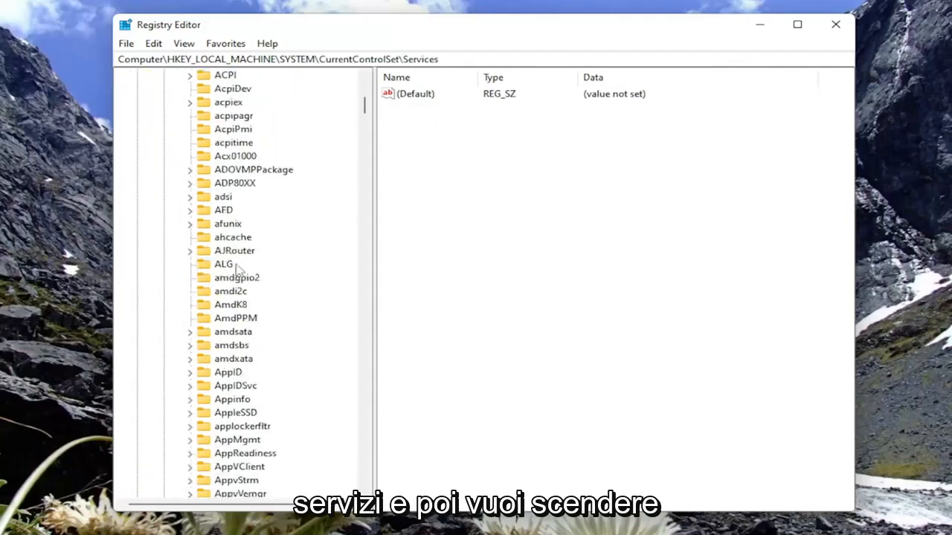
- Scroll through the Services subkeys past Usb4DeviceRouter and select the USBSTOR key
{"action": "scroll", "scroll_direction": "down", "scroll_amount": 3}
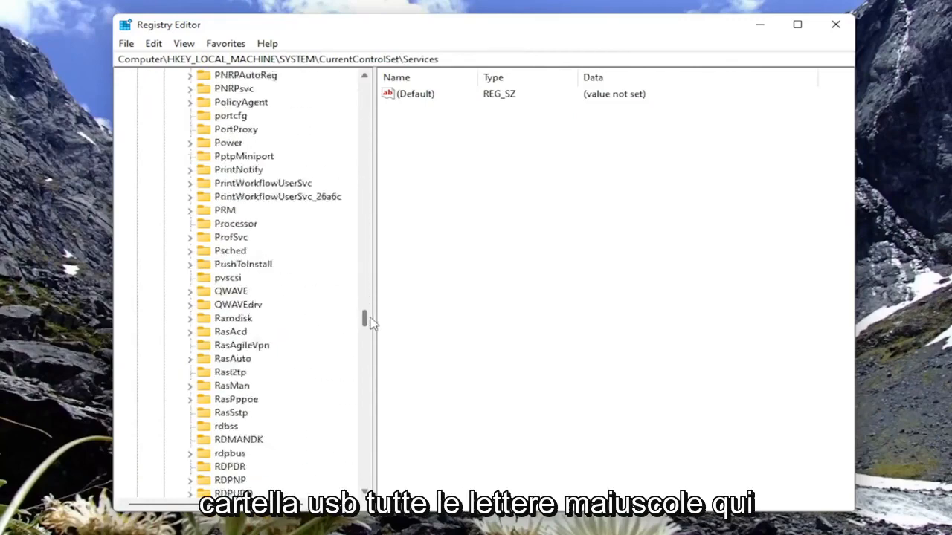
{"action": "scroll", "scroll_direction": "down", "scroll_amount": 3}
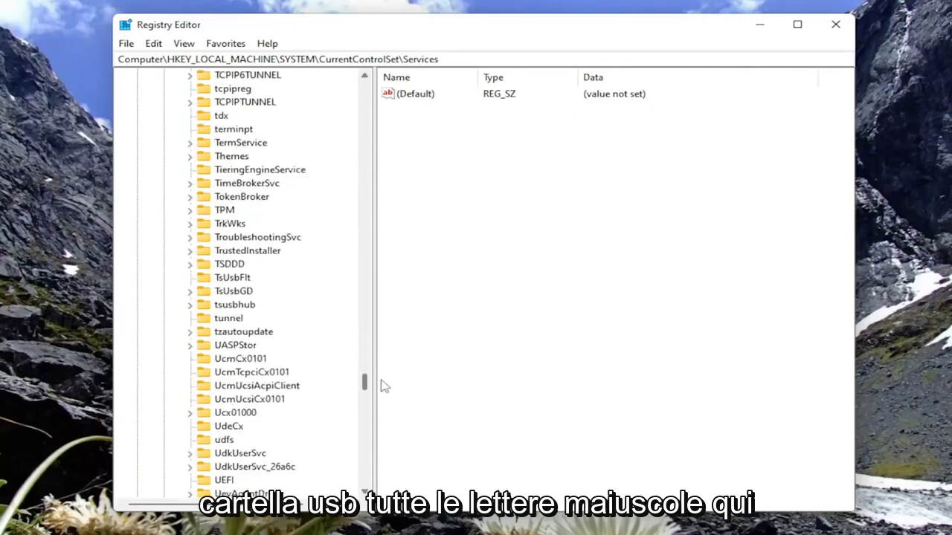
{"action": "scroll", "scroll_direction": "down", "scroll_amount": 3}
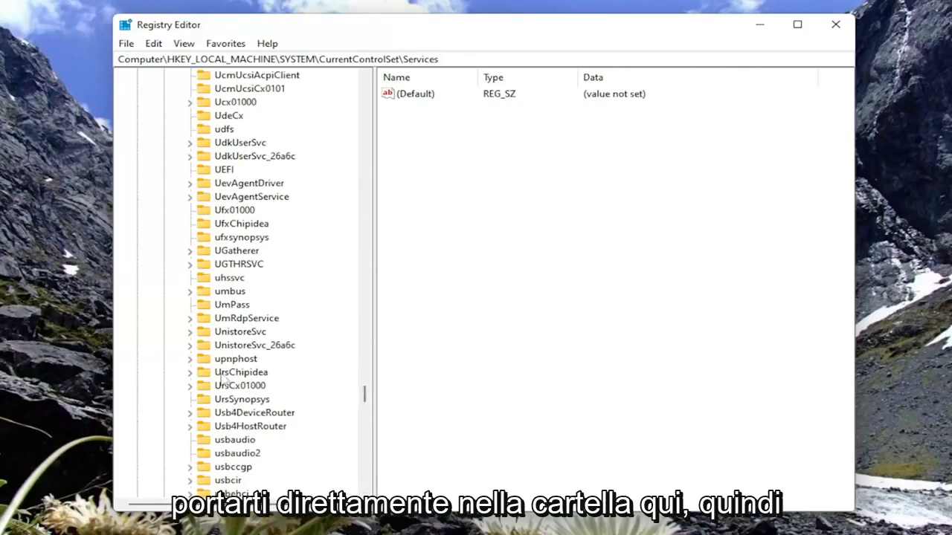
{"action": "left_click", "coordinate": [253, 413]}
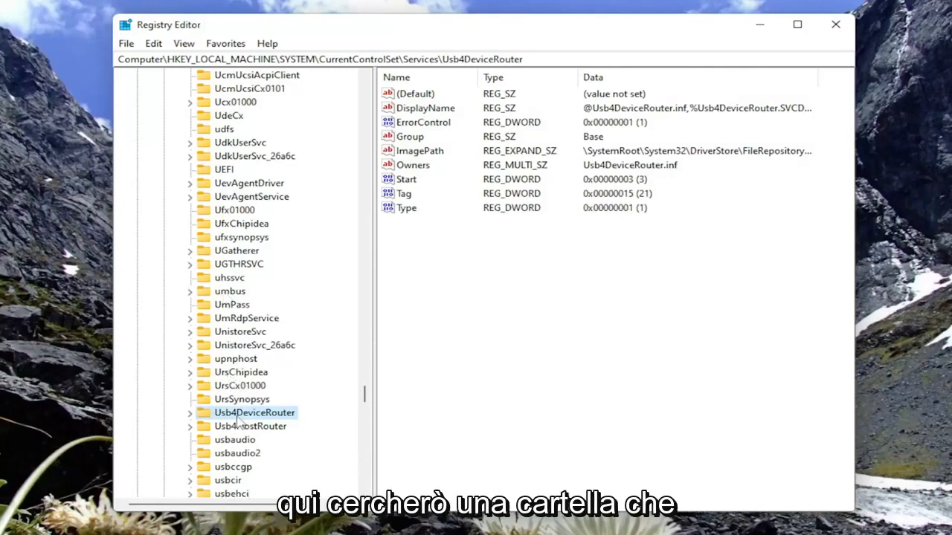
{"action": "mouse_move", "coordinate": [249, 454]}
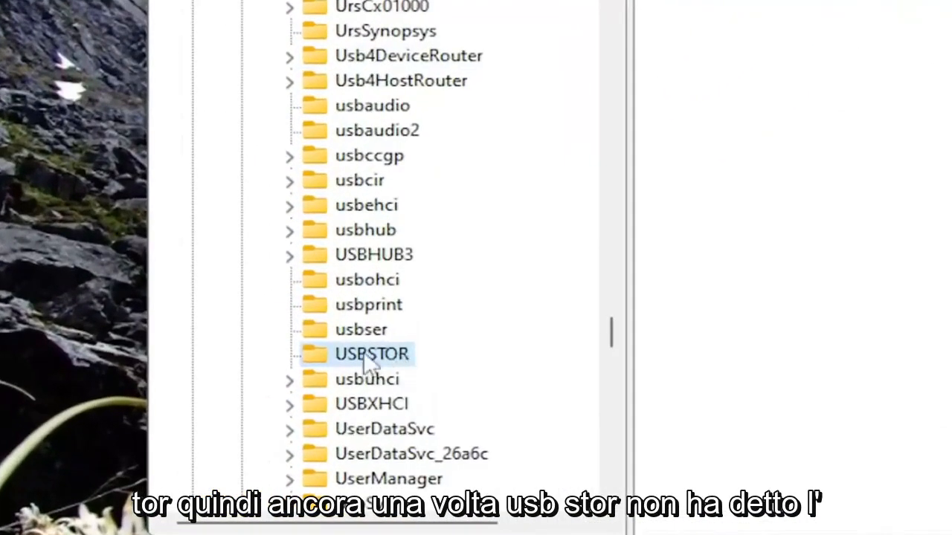
{"action": "mouse_move", "coordinate": [412, 365]}
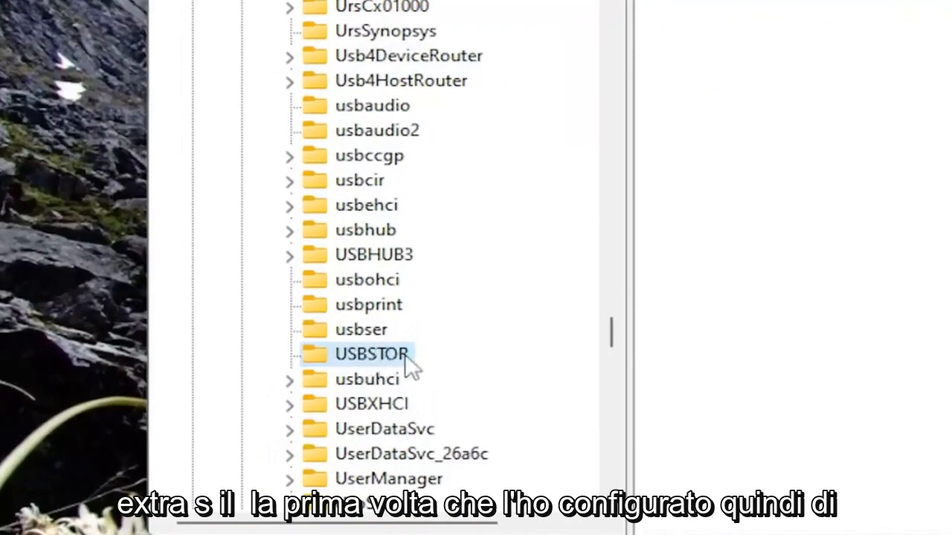
{"action": "mouse_move", "coordinate": [376, 379]}
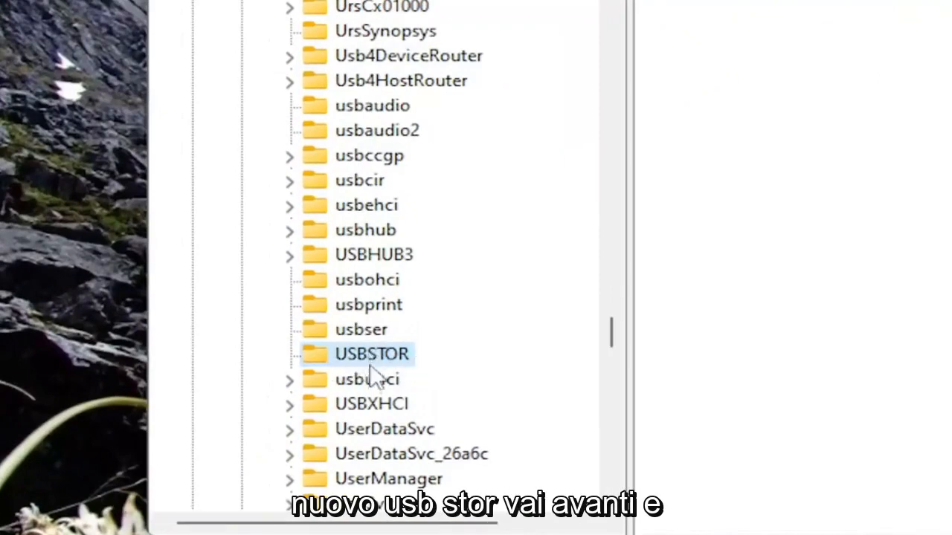
{"action": "left_click", "coordinate": [372, 353]}
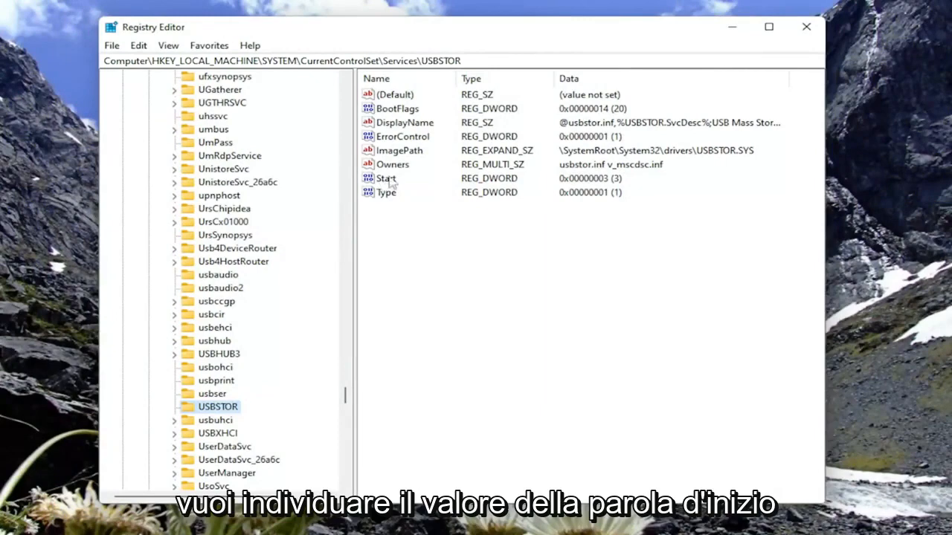
- Bring up USBSTOR's Start REG_DWORD value (currently 3) for editing
{"action": "double_click", "coordinate": [386, 178]}
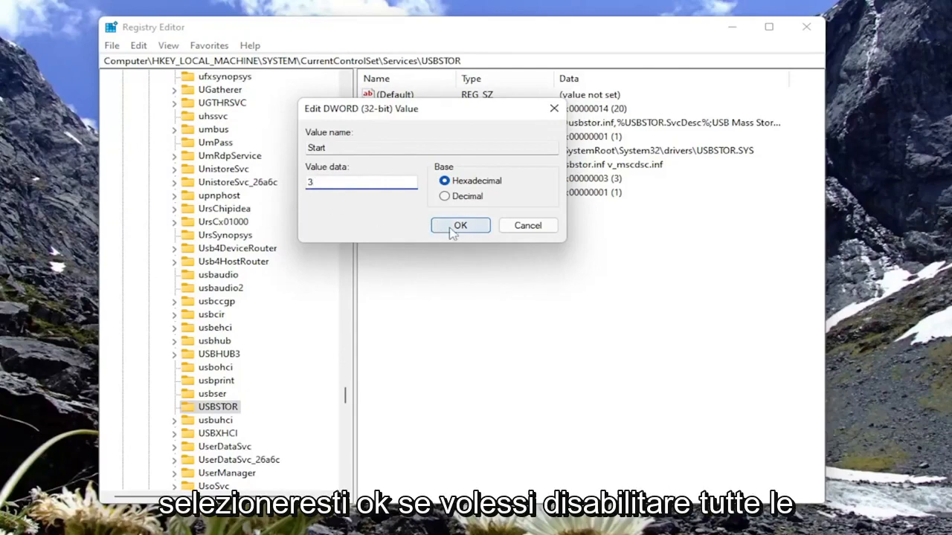
{"action": "mouse_move", "coordinate": [387, 200]}
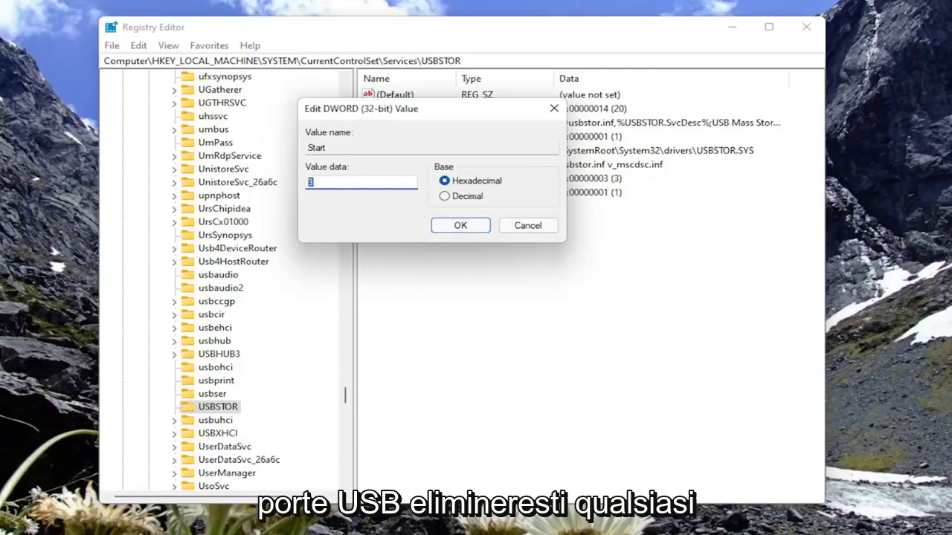
- Try 4 (disable), then keep Start at 3 (enable) and confirm the DWORD edit
{"action": "type", "text": "4"}
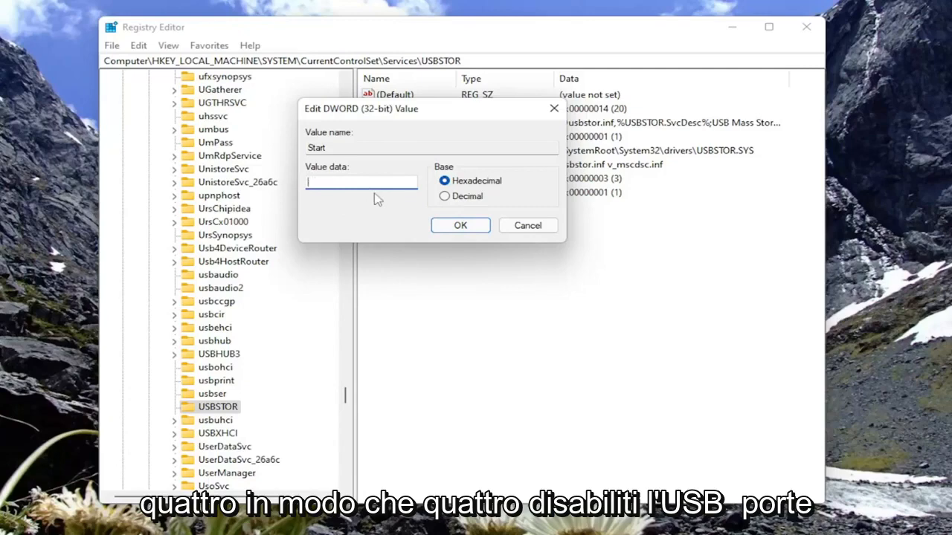
{"action": "type", "text": "3"}
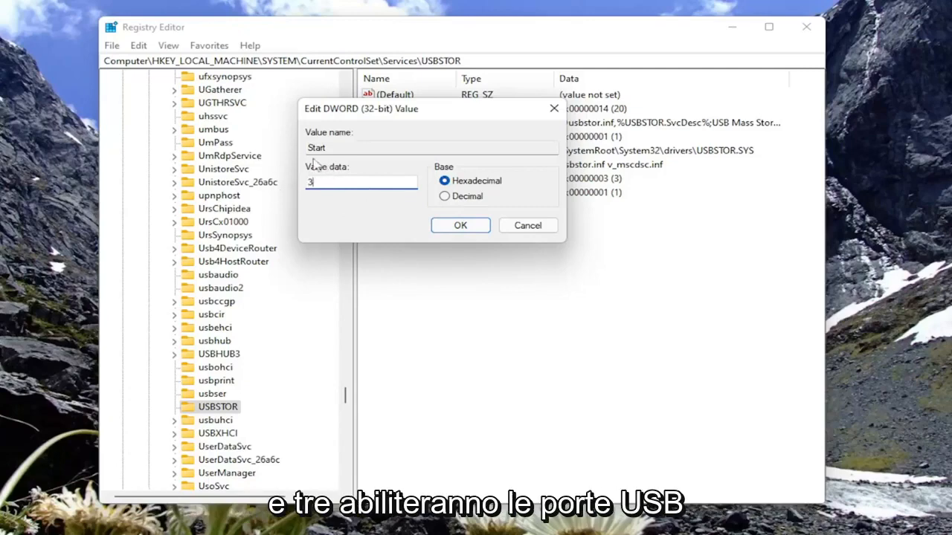
{"action": "mouse_move", "coordinate": [444, 200]}
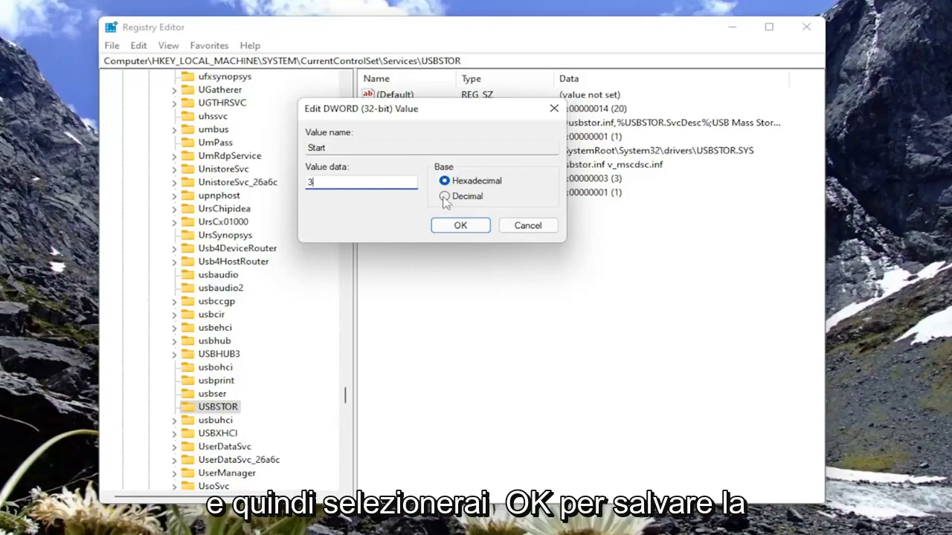
{"action": "left_click", "coordinate": [460, 226]}
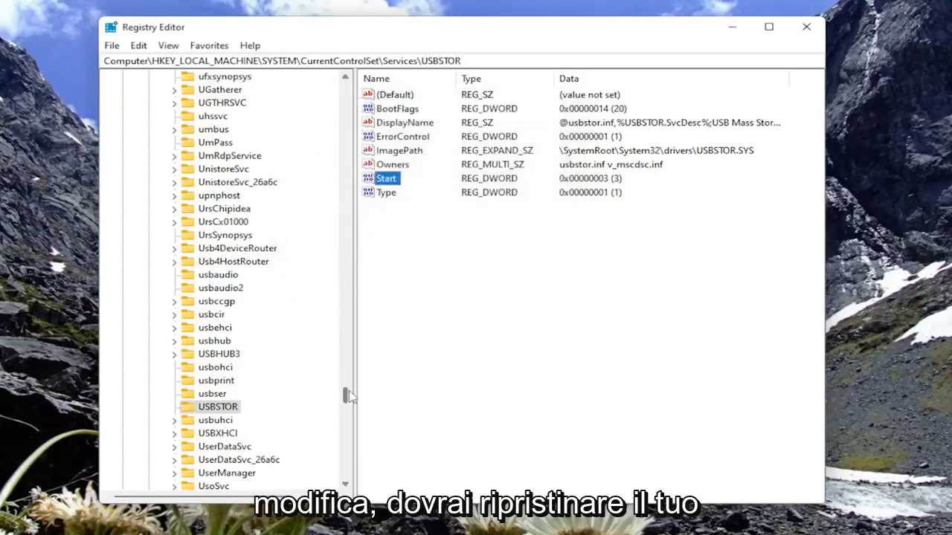
{"action": "scroll", "scroll_direction": "up", "scroll_amount": 3}
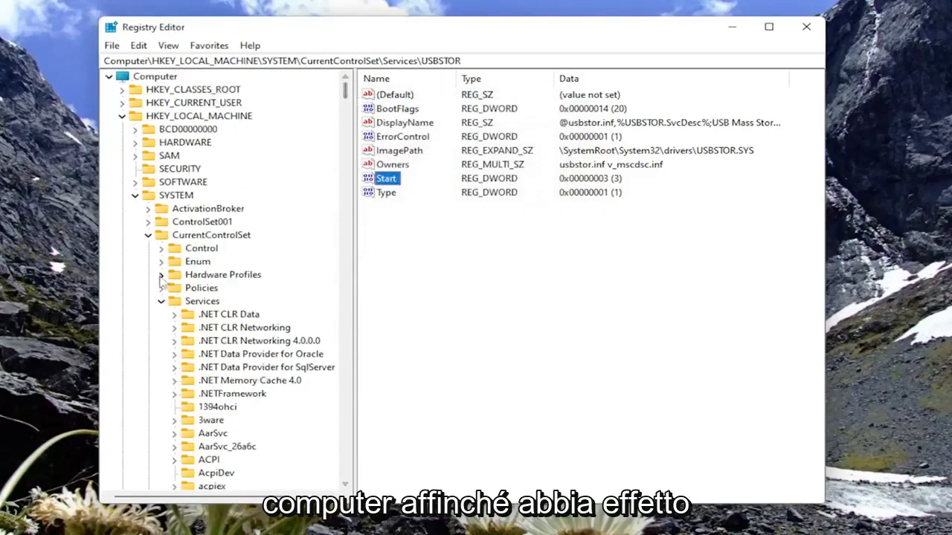